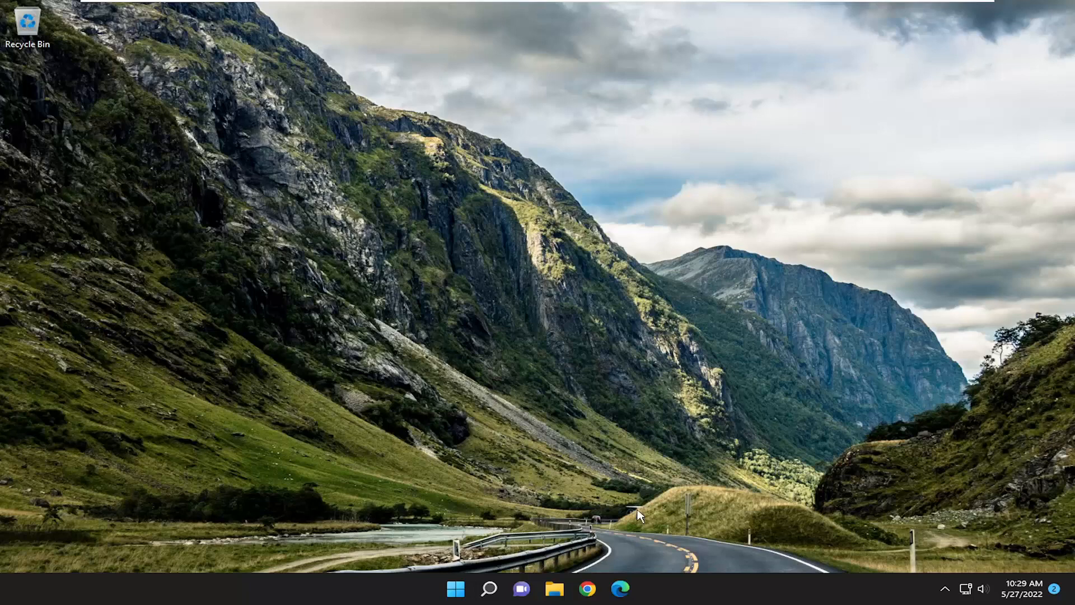
- Search for 'system information' and bring up the System Summary for this PC
click(488, 589)
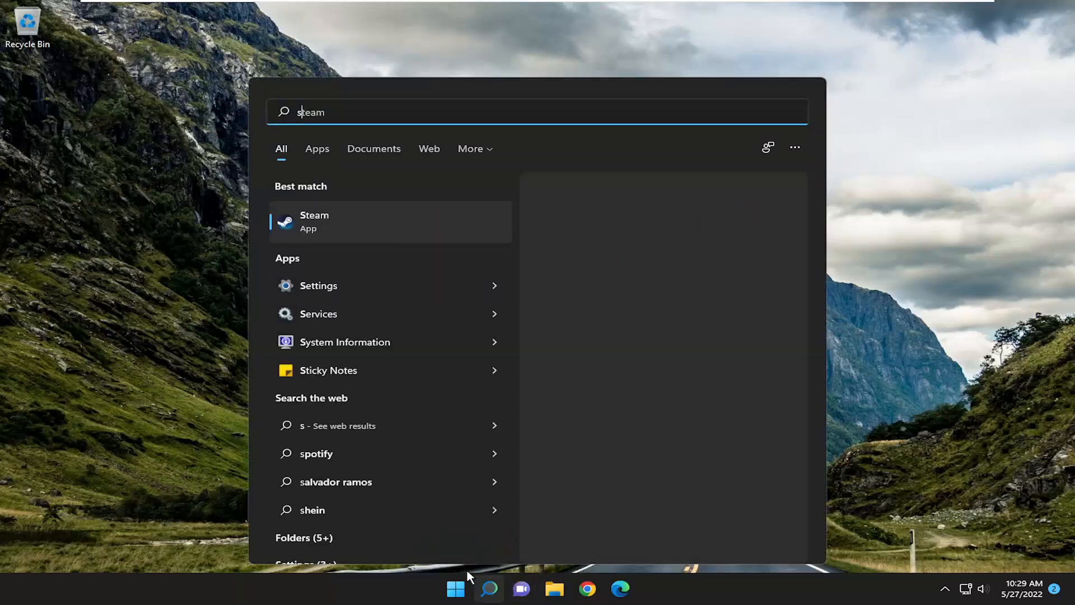
text(system information)
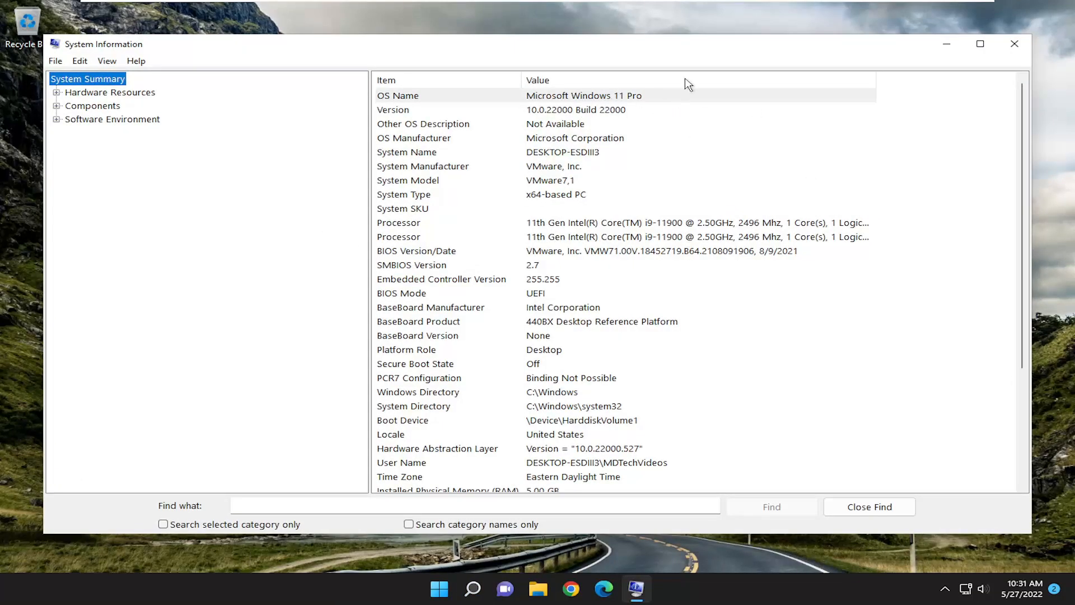
mouse_move(1060, 96)
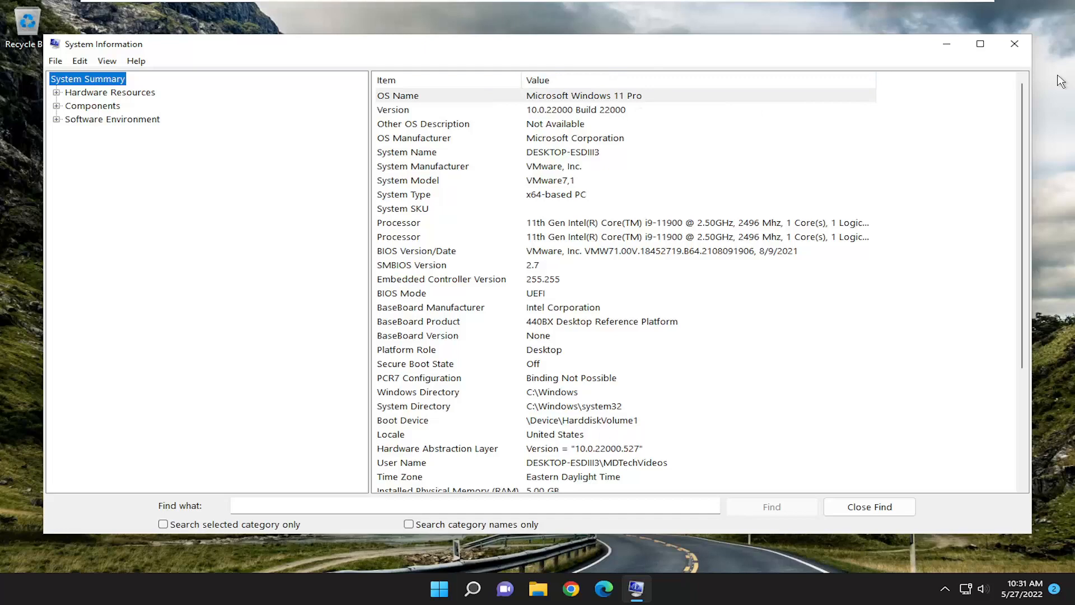
- Search for 'activation settings' and land on the Activation page showing Windows 11 Pro active
click(472, 589)
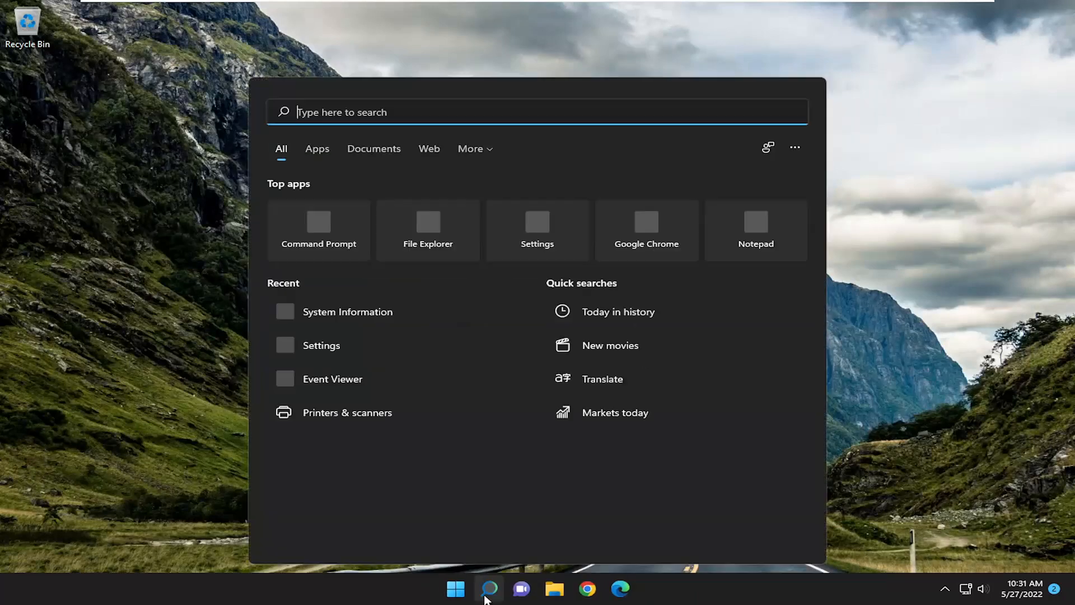
text(activation settings)
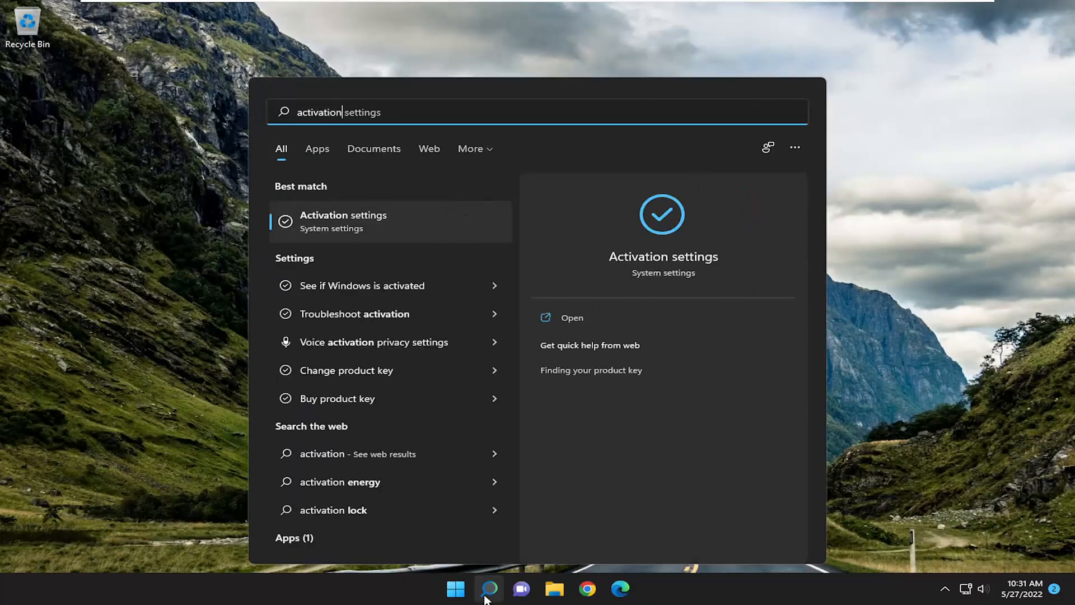
mouse_move(345, 264)
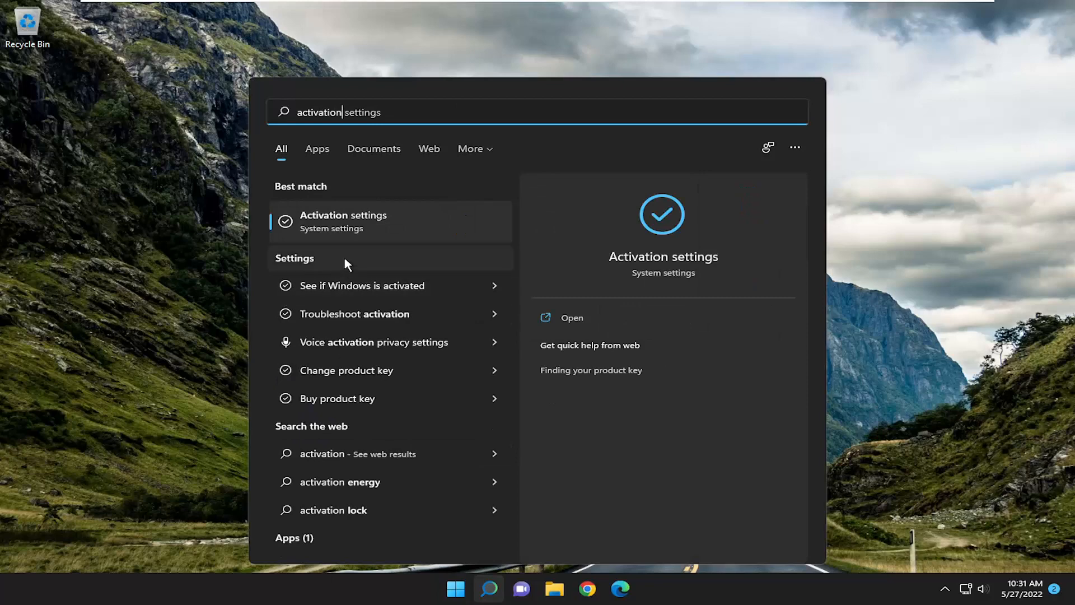
click(343, 222)
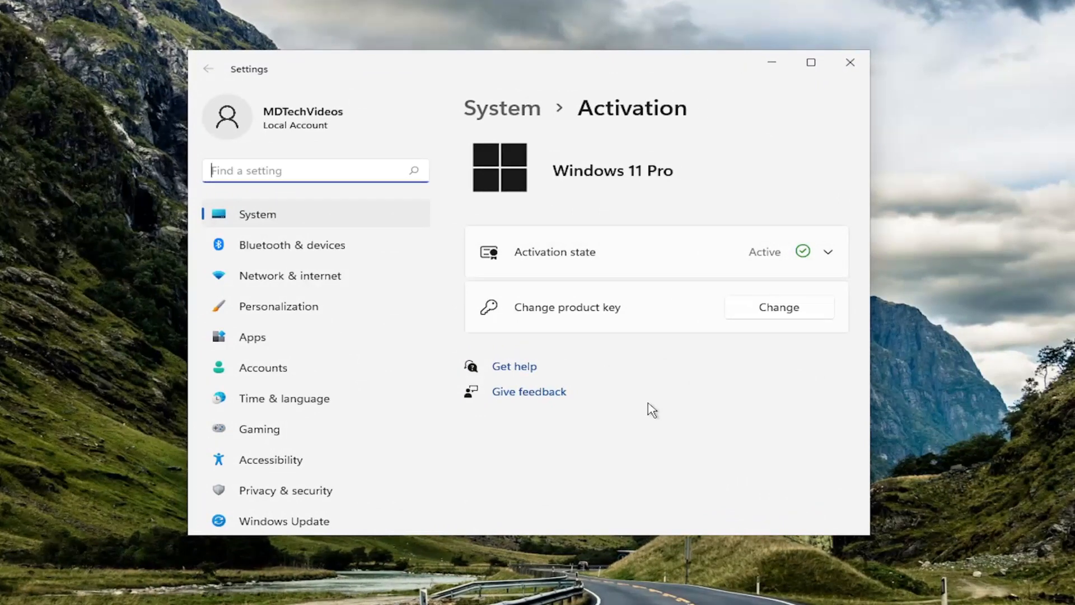
mouse_move(601, 408)
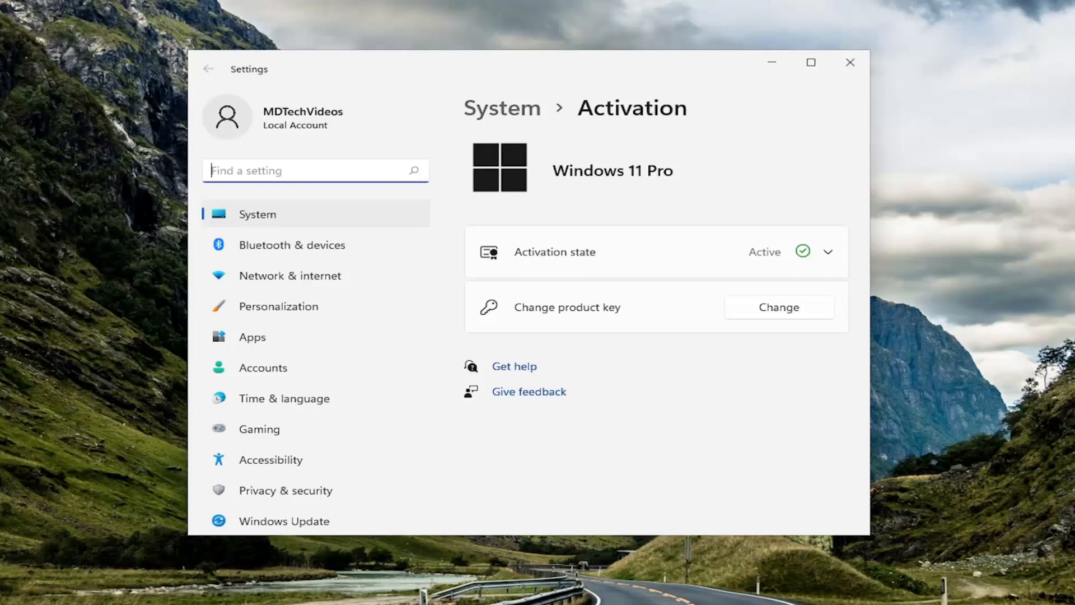
mouse_move(582, 373)
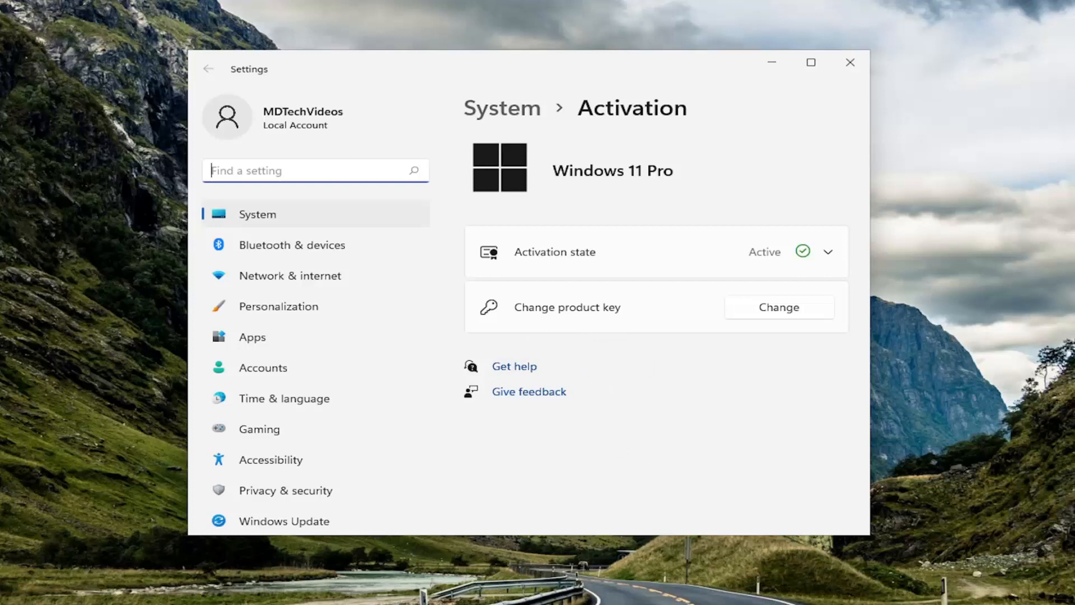
mouse_move(577, 421)
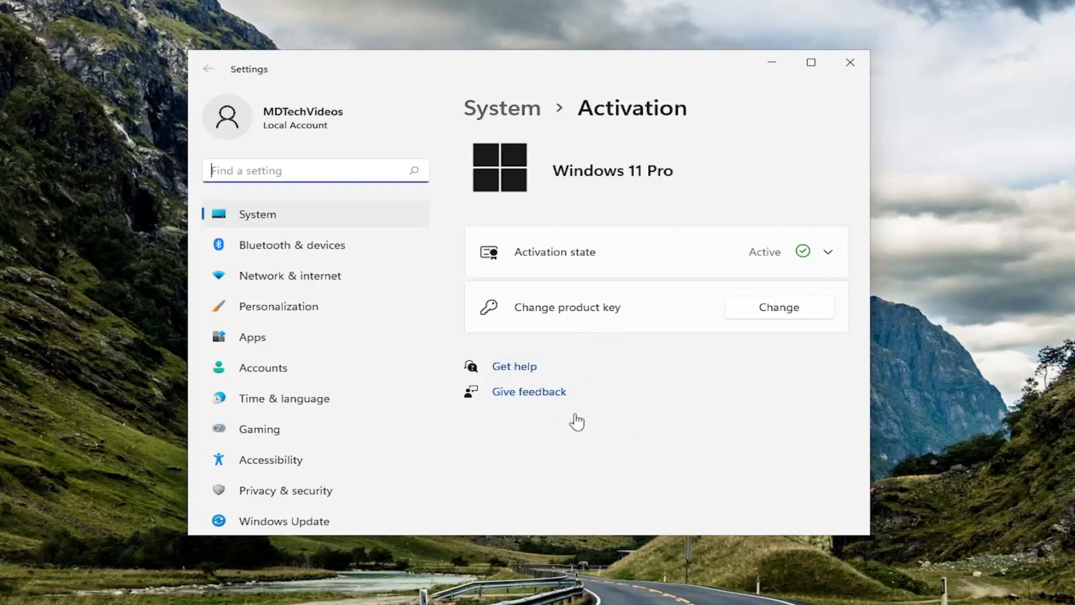
mouse_move(618, 427)
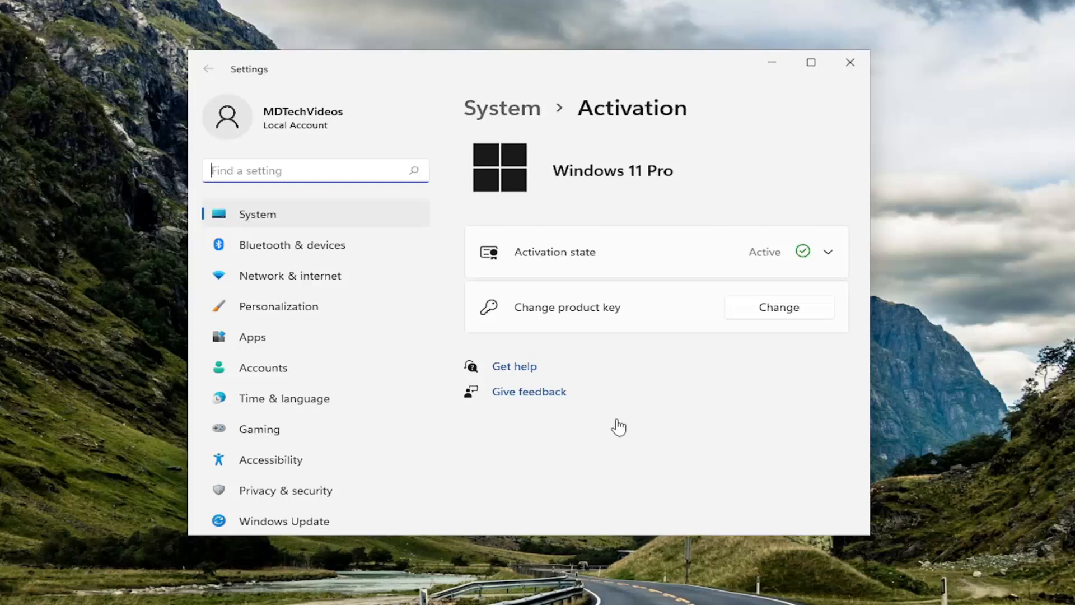
mouse_move(661, 332)
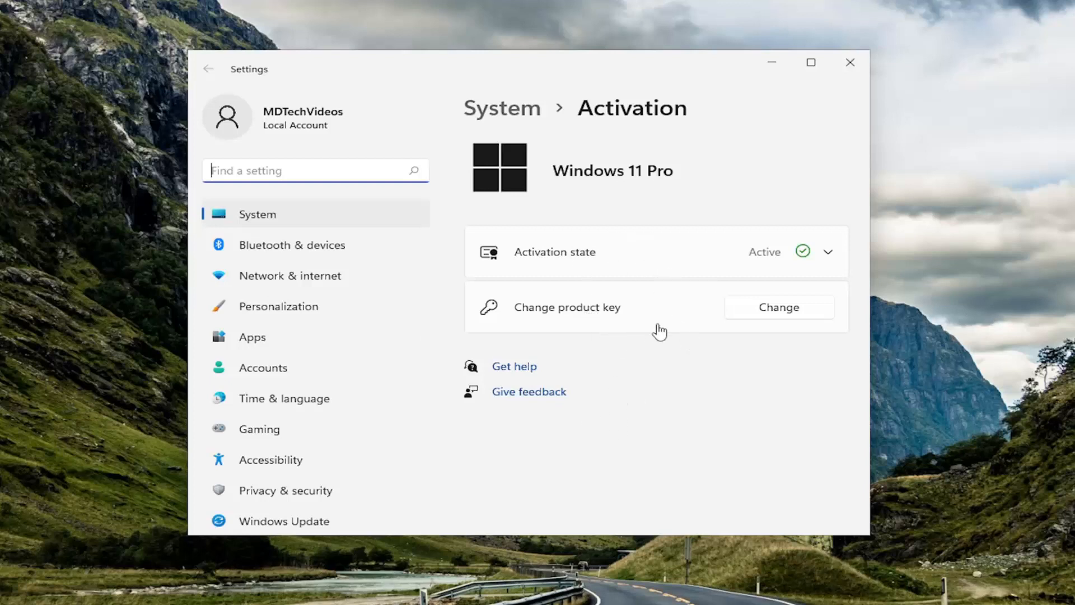
mouse_move(684, 400)
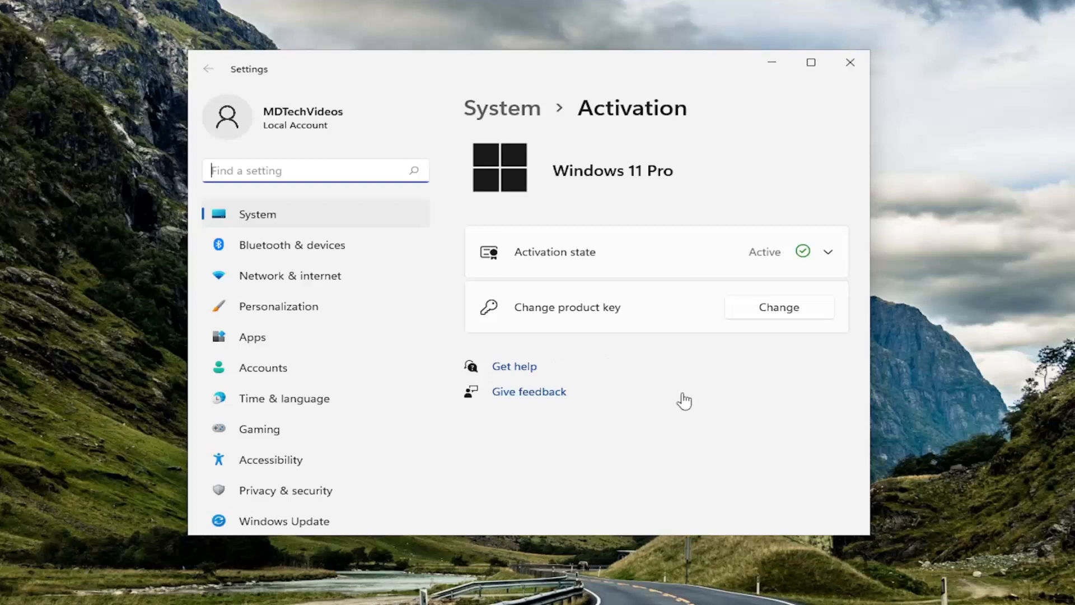
mouse_move(611, 430)
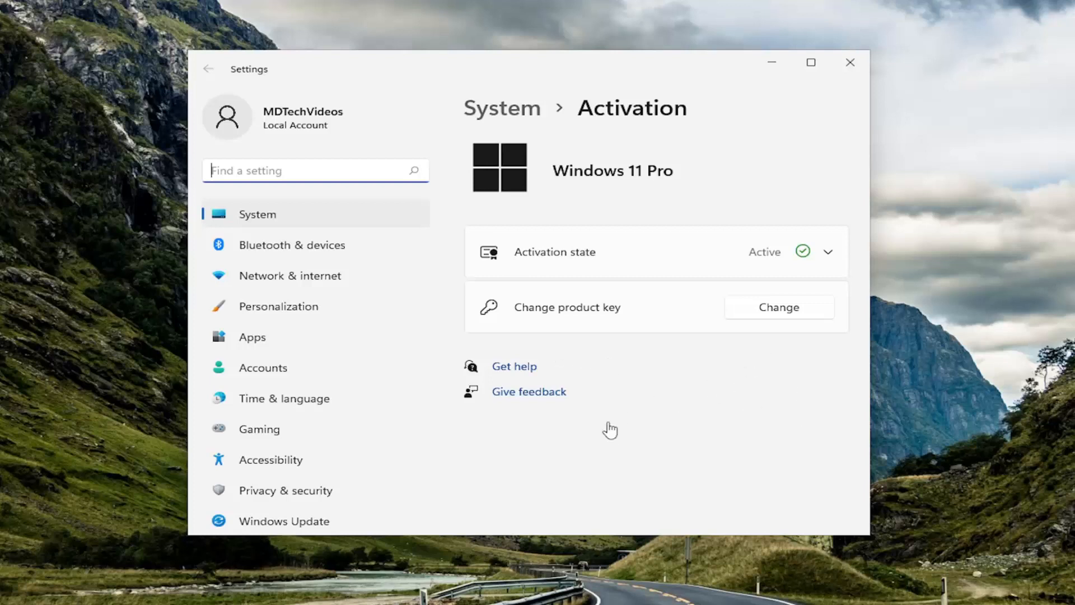
mouse_move(677, 440)
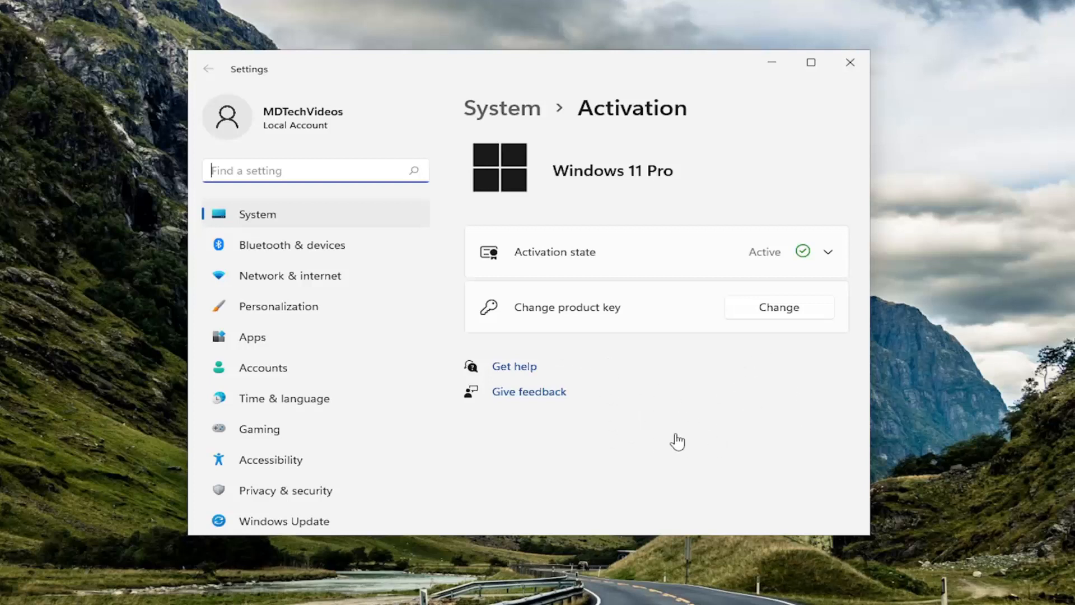
mouse_move(764, 392)
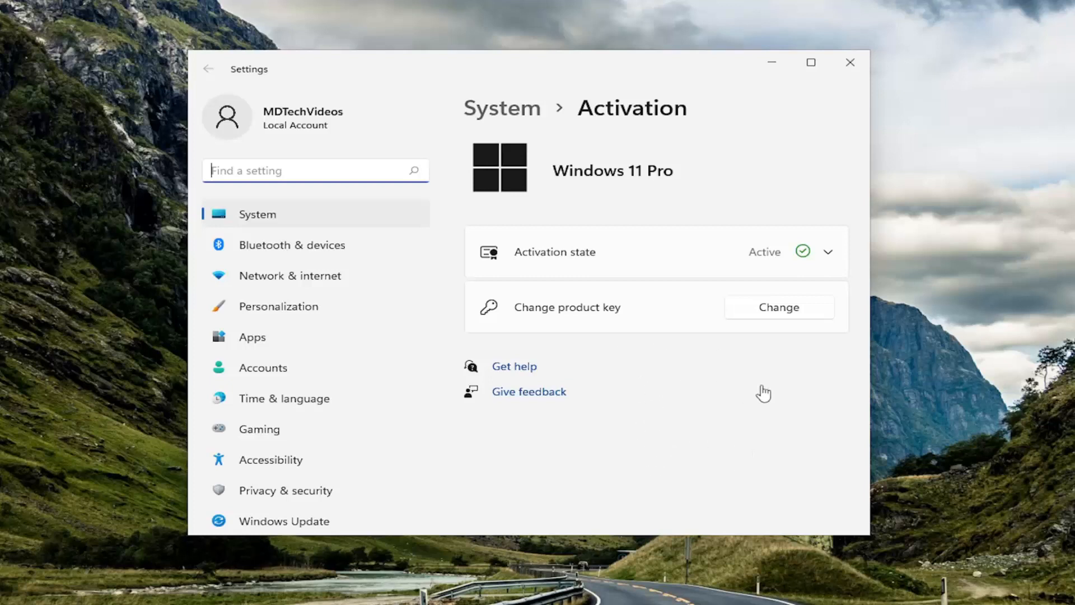
mouse_move(654, 428)
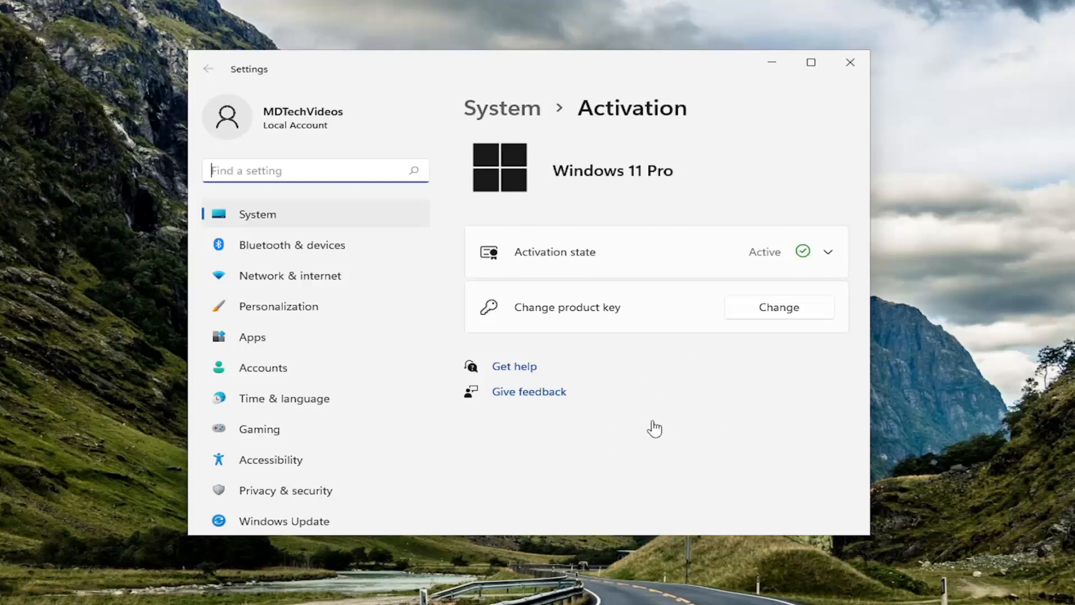
mouse_move(640, 331)
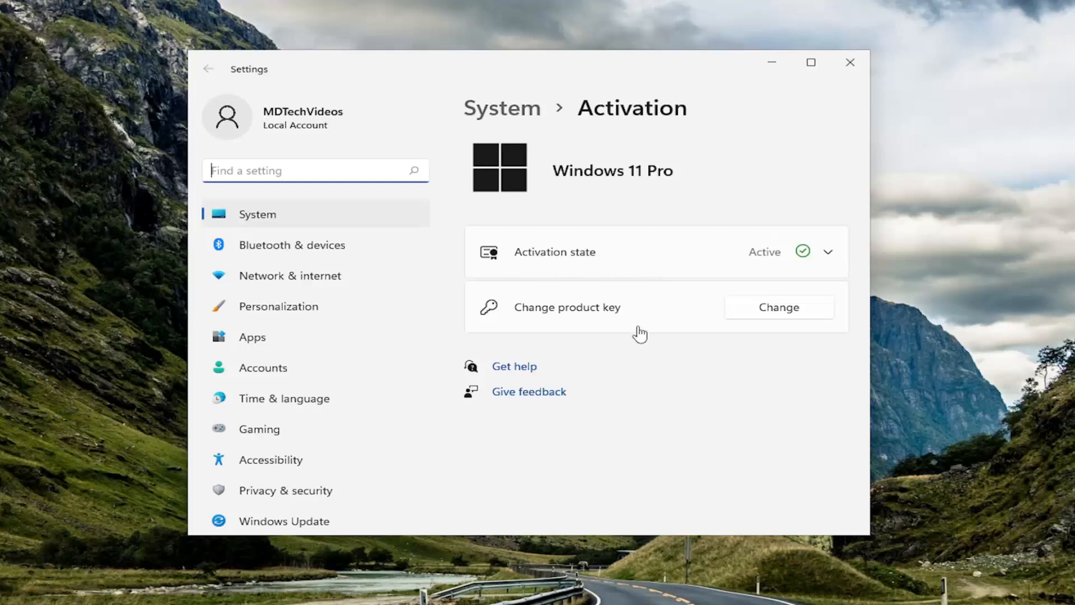
mouse_move(625, 365)
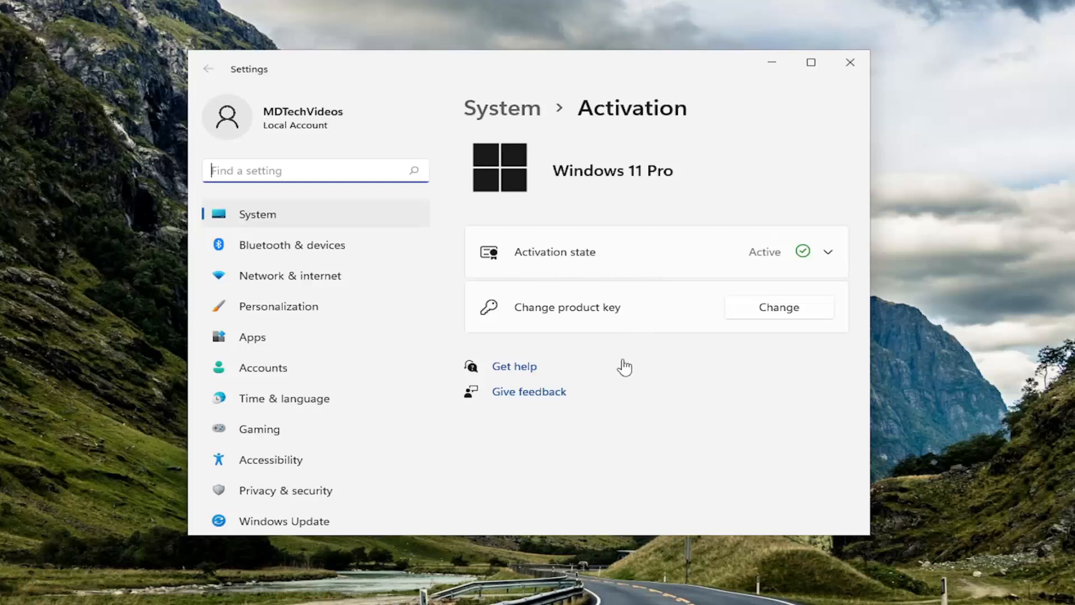
mouse_move(357, 348)
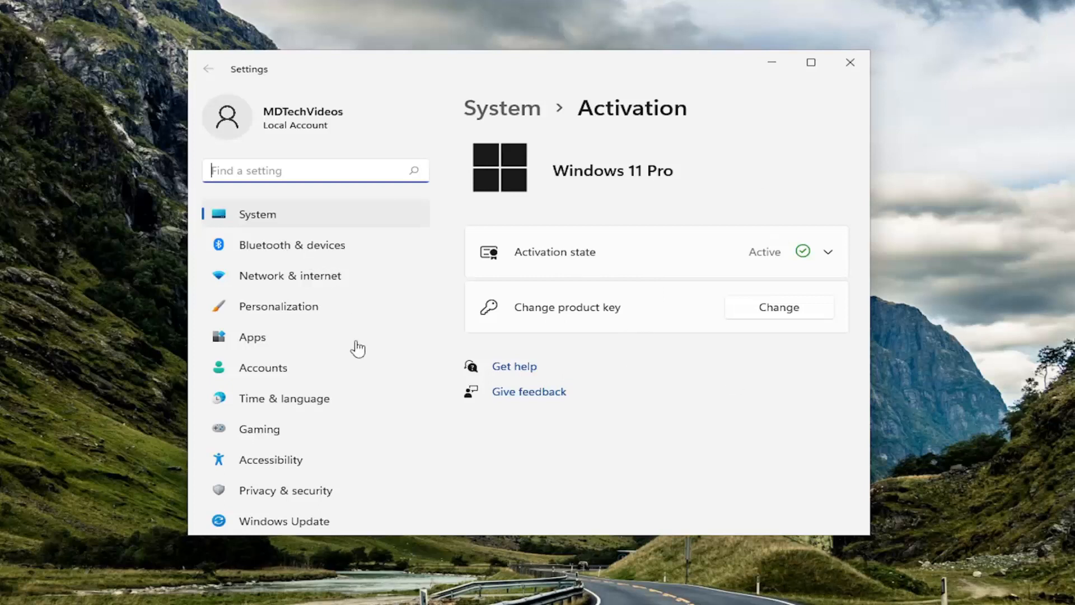
- In Apps & features set 'Choose where to get apps' to Anywhere, then close Settings
click(252, 337)
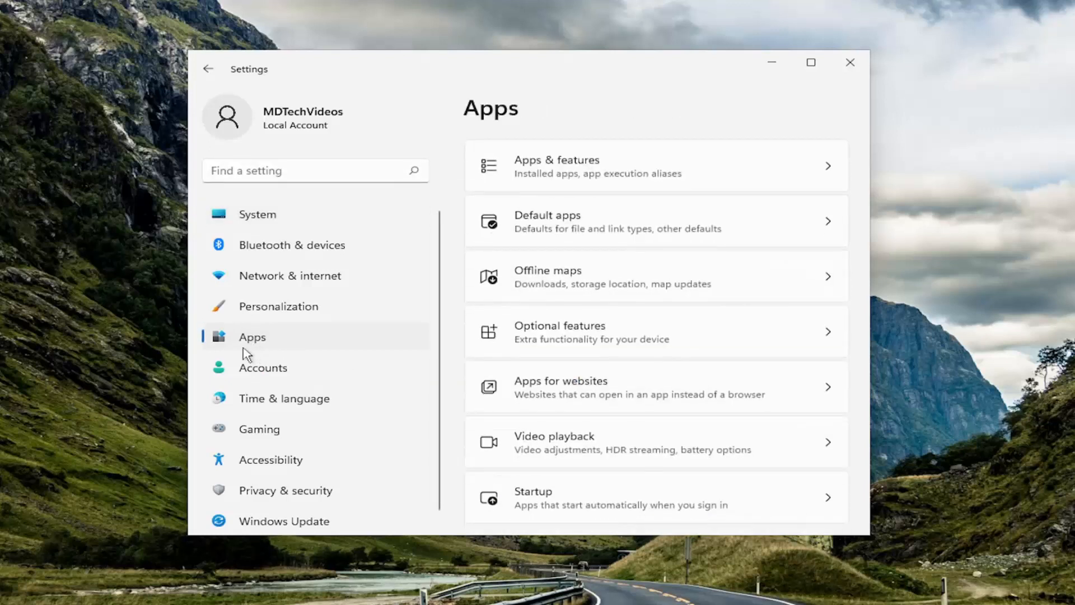
mouse_move(257, 361)
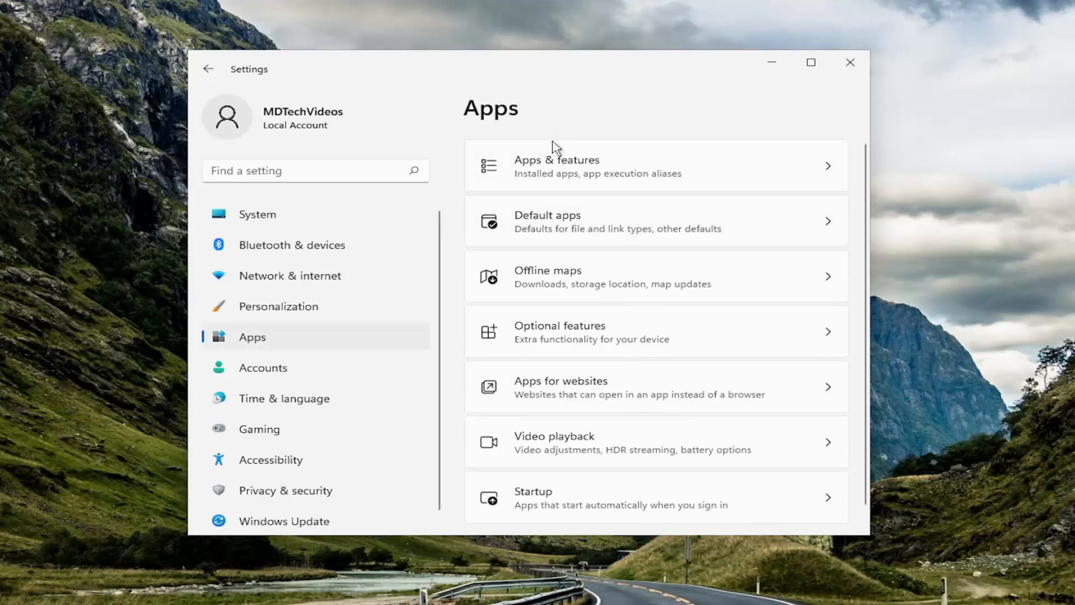
click(557, 166)
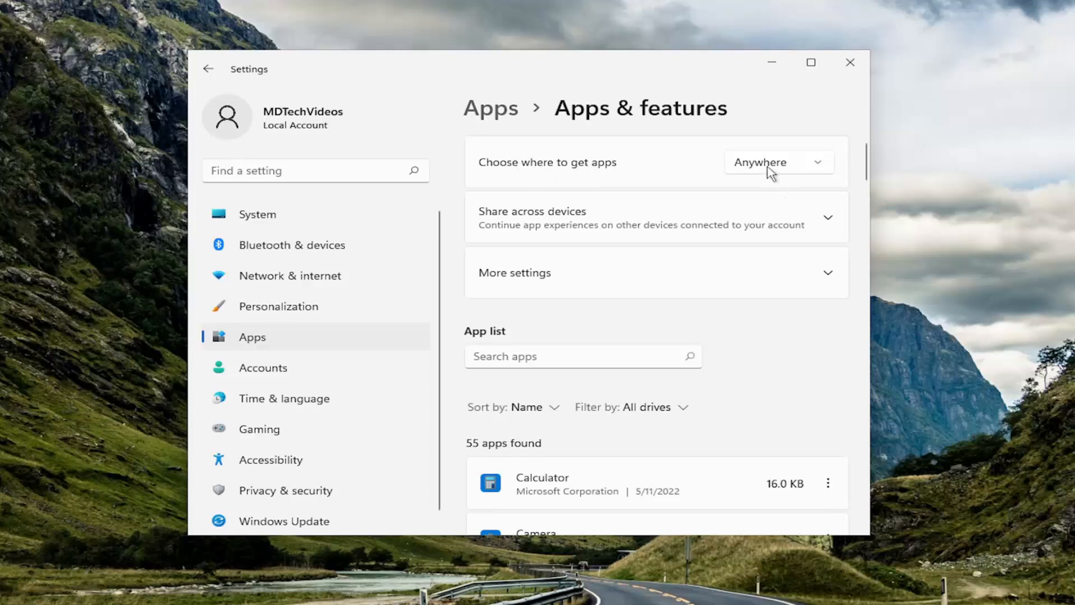
click(779, 162)
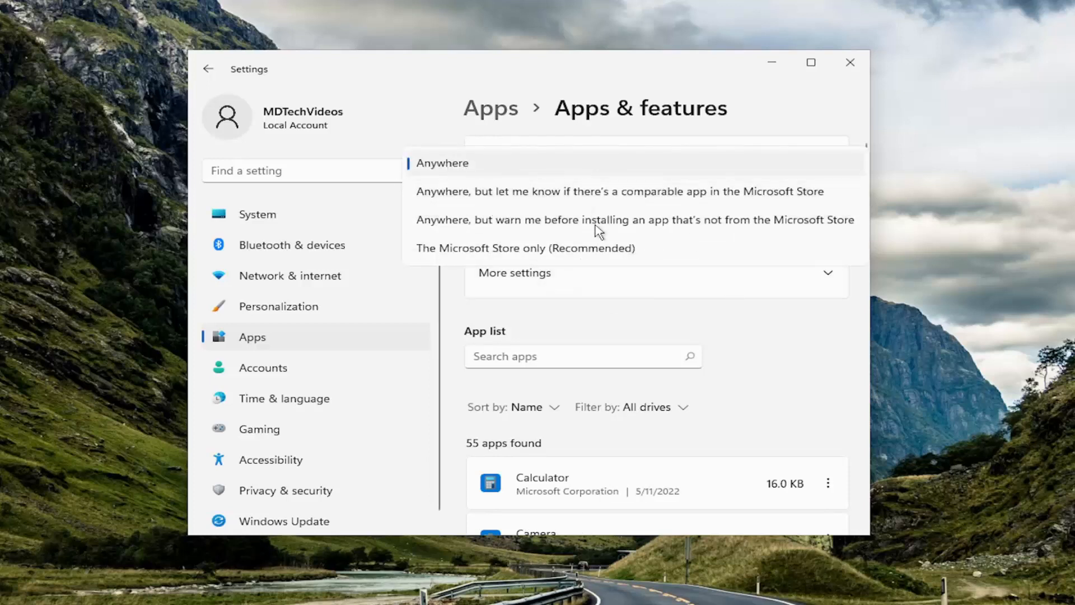
click(441, 164)
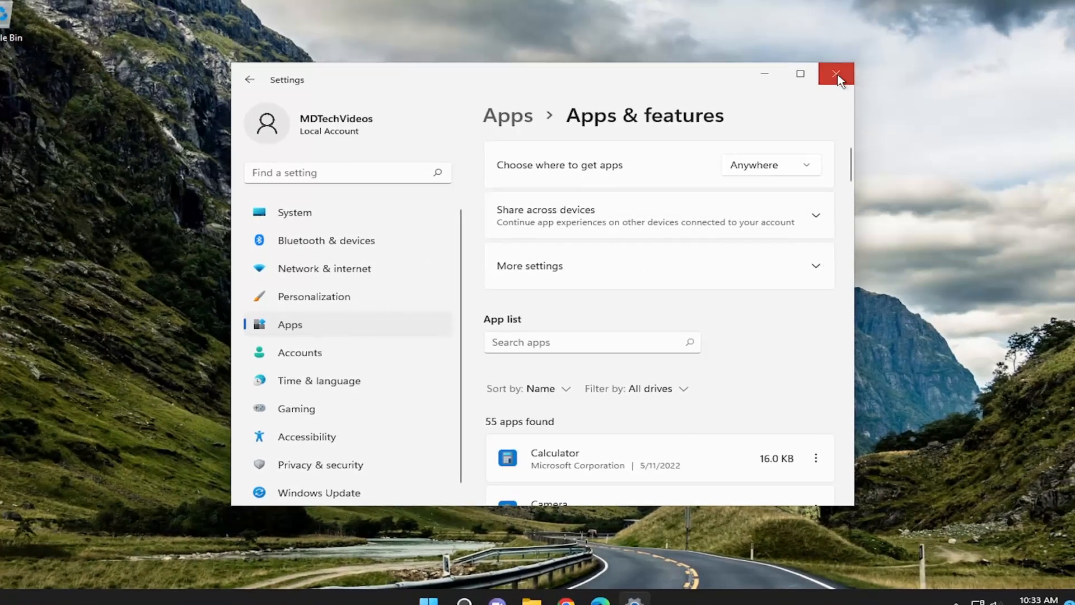
click(835, 72)
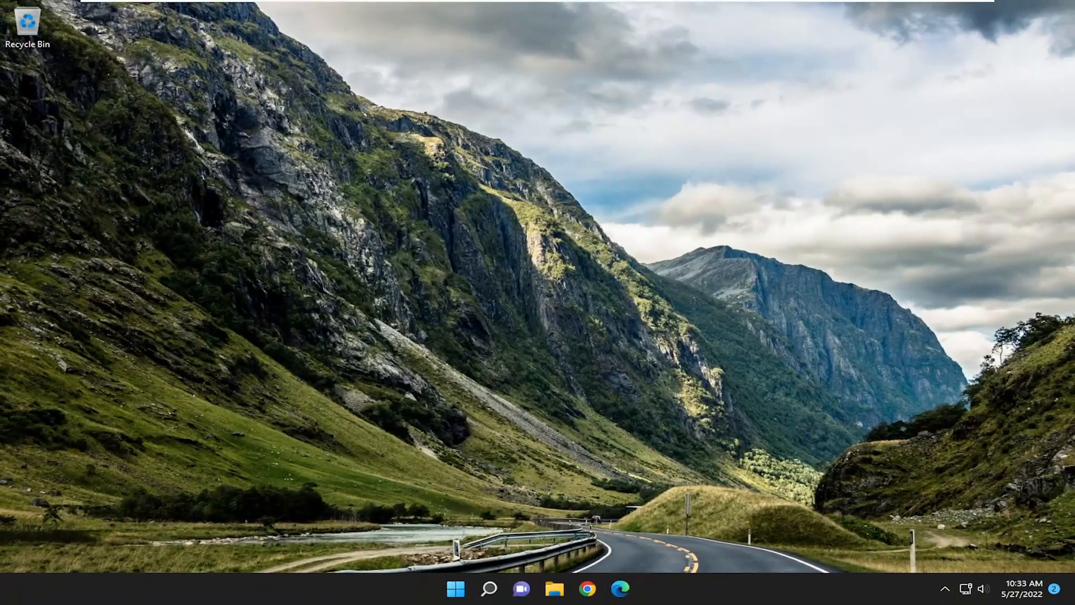